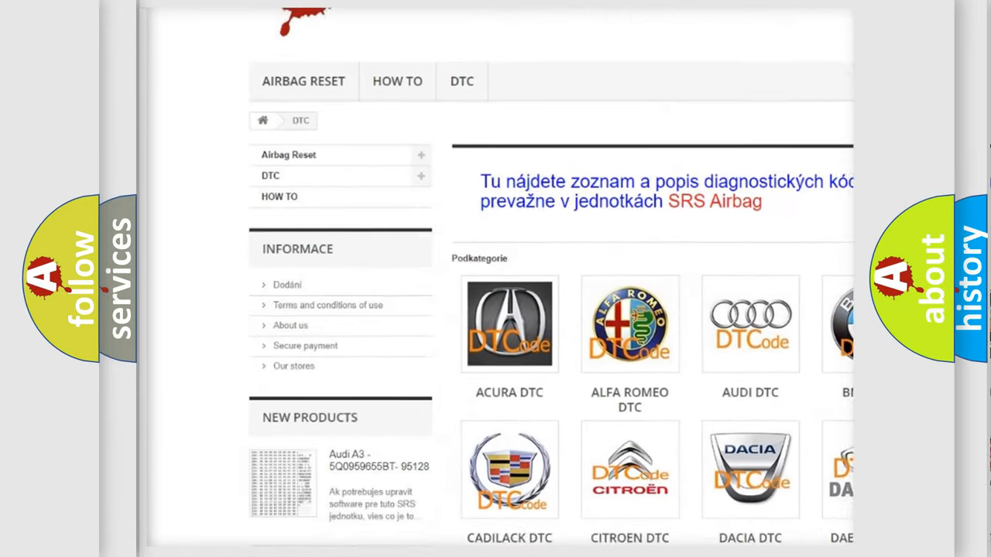
scroll(down, 3)
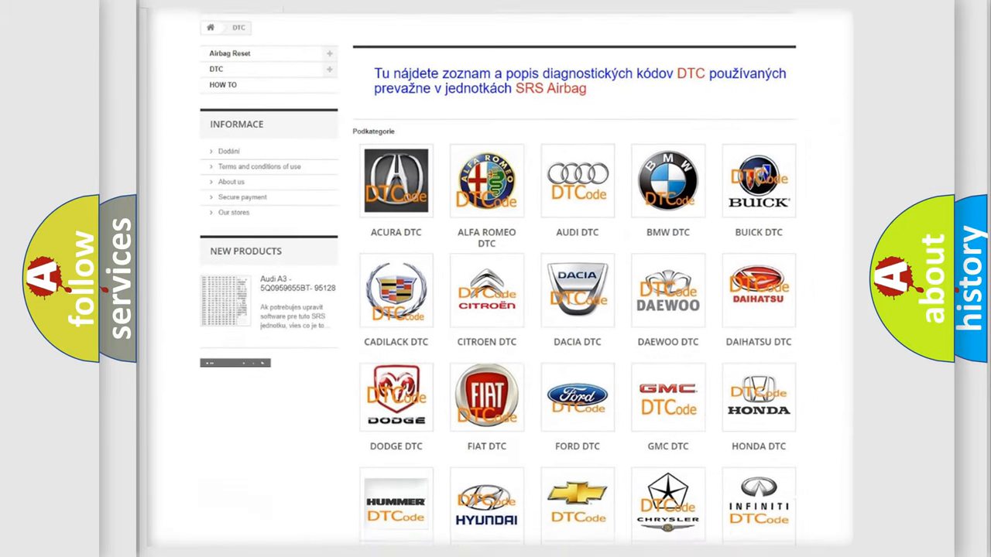
scroll(down, 3)
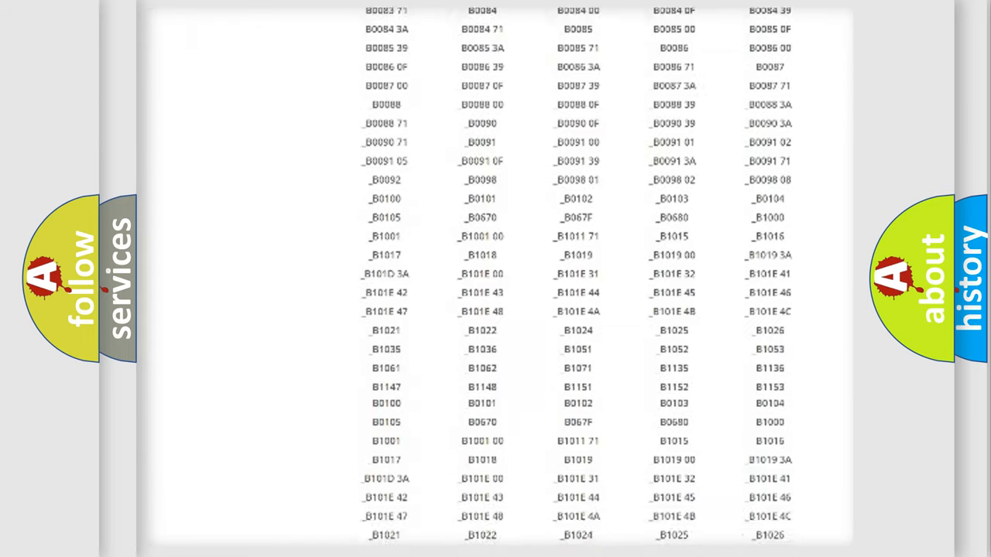
scroll(down, 3)
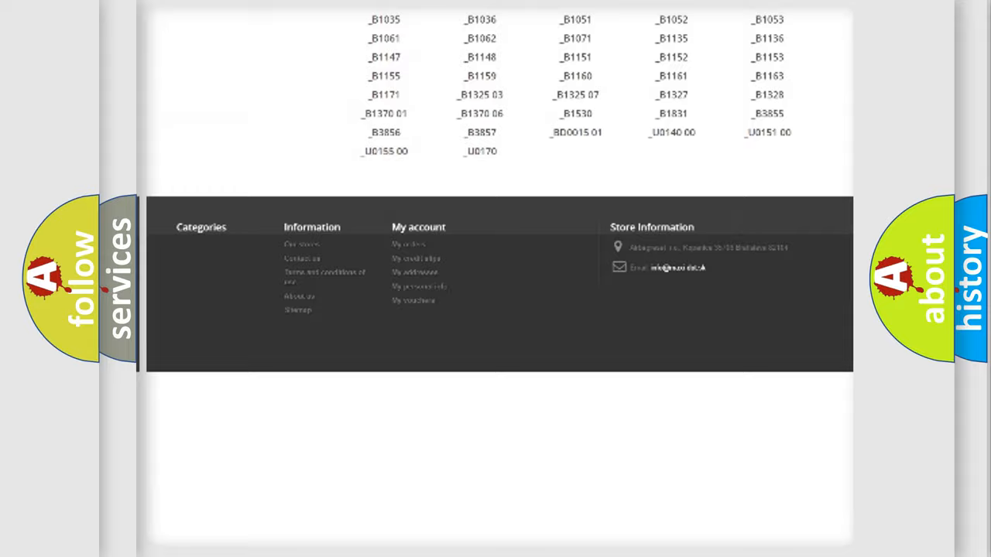
scroll(up, 3)
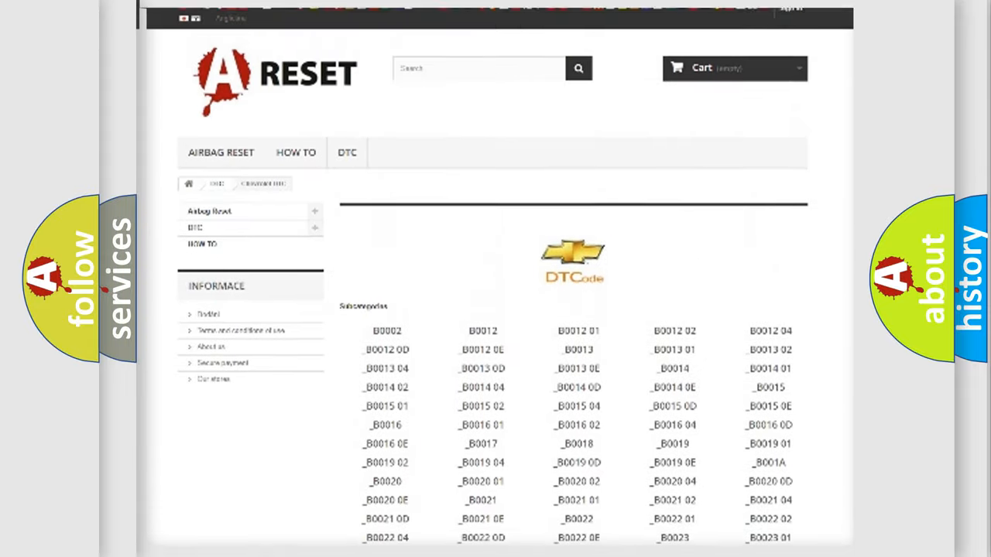